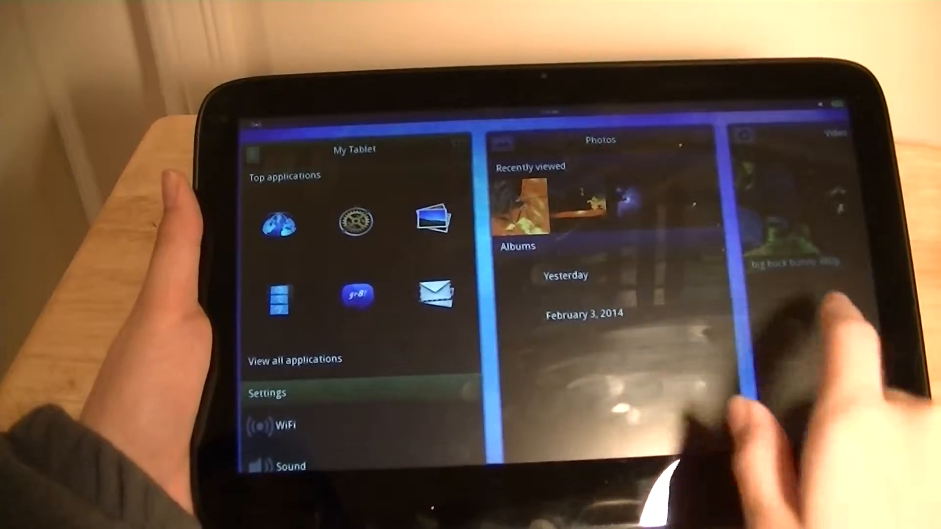
{"action": "left_click", "coordinate": [519, 204]}
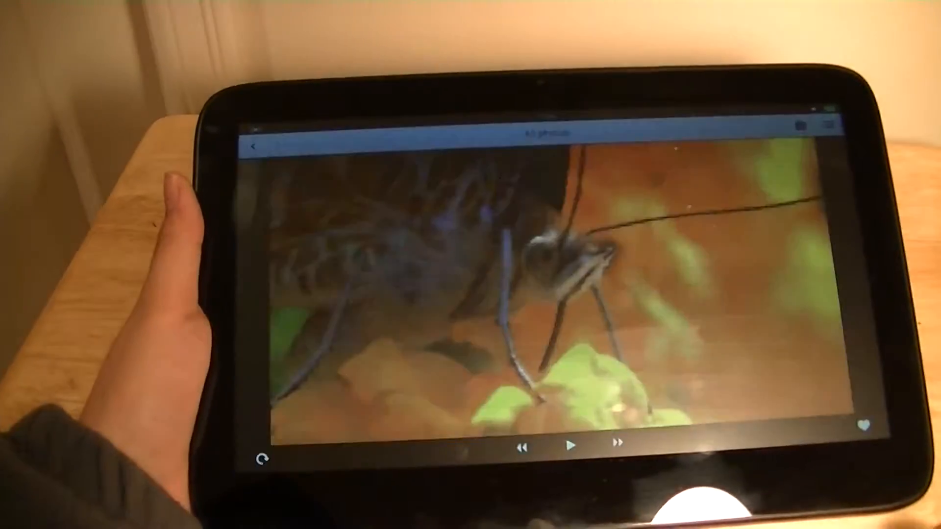